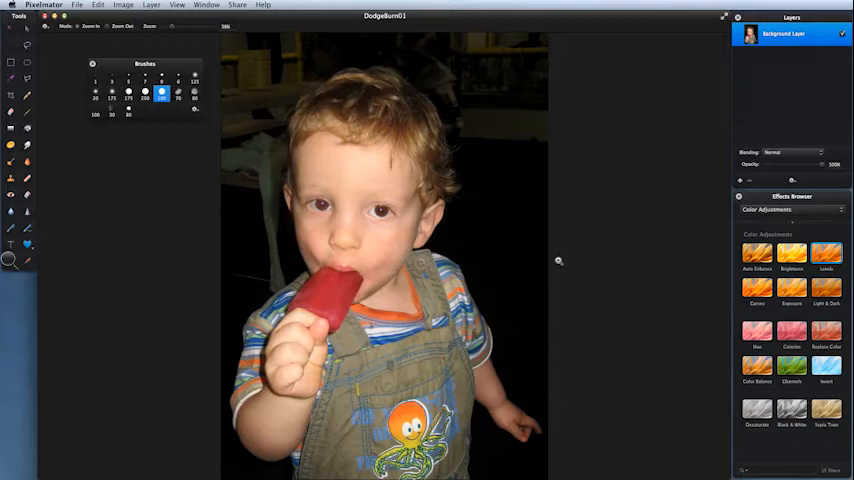
pyautogui.moveTo(456, 176)
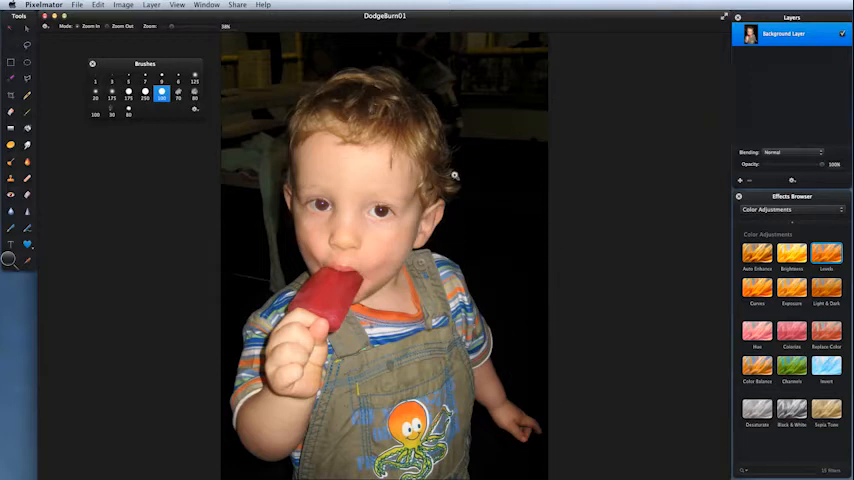
# Step: Activate cropping so a crop frame surrounds the toddler photo
pyautogui.click(12, 96)
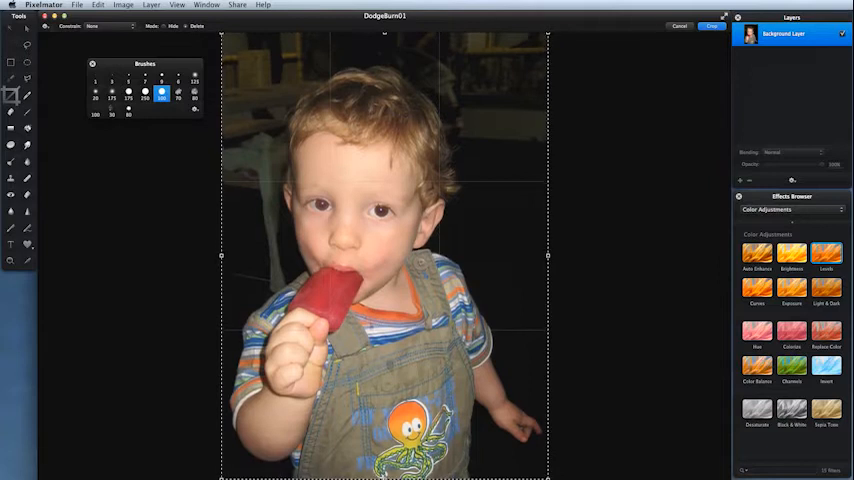
# Step: Tighten the crop frame around the toddler, lifting its bottom edge above the overalls
pyautogui.moveTo(384, 476); pyautogui.dragTo(384, 408)
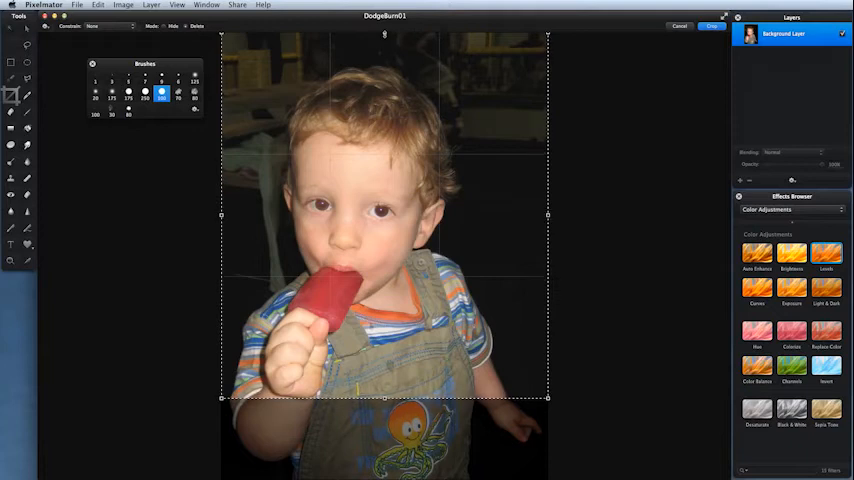
pyautogui.moveTo(384, 32); pyautogui.dragTo(384, 60)
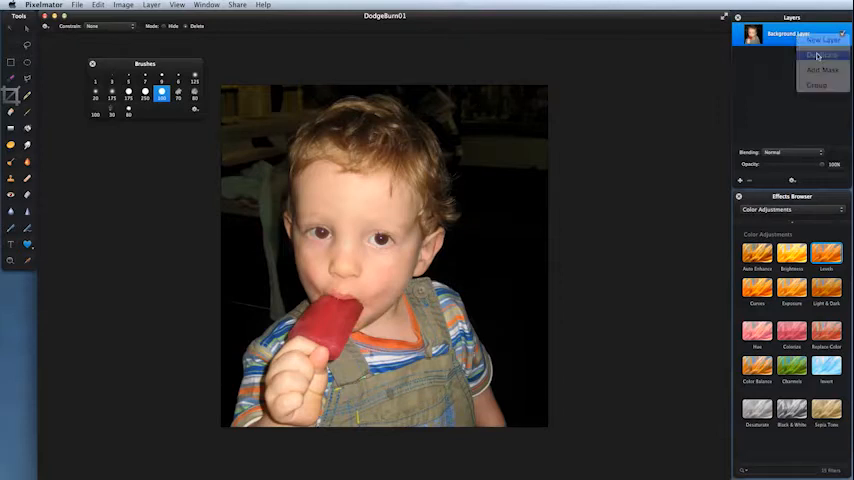
# Step: Duplicate the Background Layer, select the copy and ready the Dodge tool for lightening
pyautogui.click(820, 56)
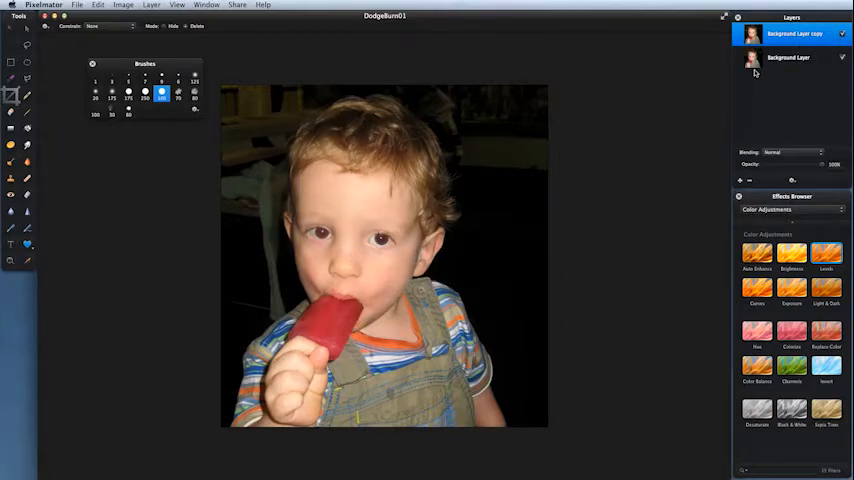
pyautogui.click(796, 34)
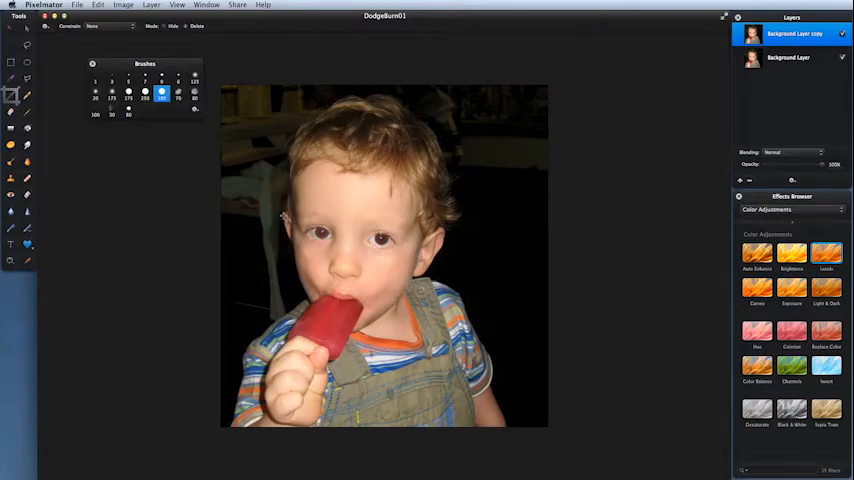
pyautogui.click(12, 260)
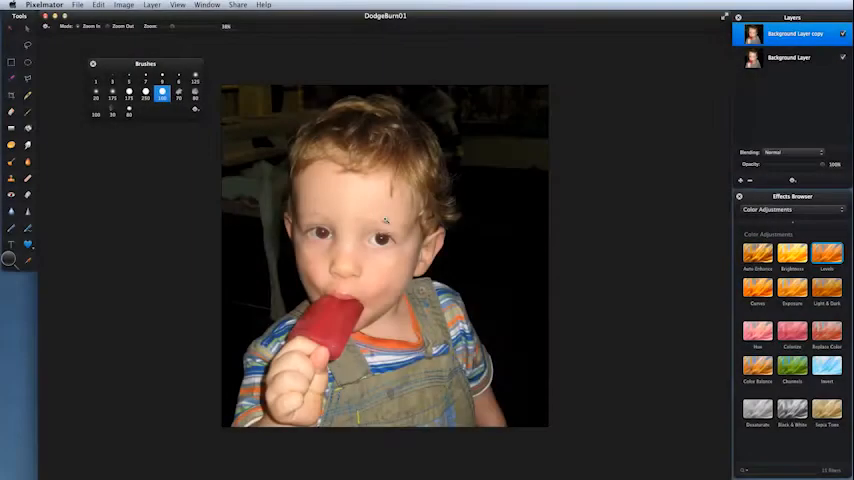
# Step: Zoom to the eyes and dodge the eye whites with a 125 px brush to brighten them
pyautogui.moveTo(296, 184); pyautogui.dragTo(416, 278)
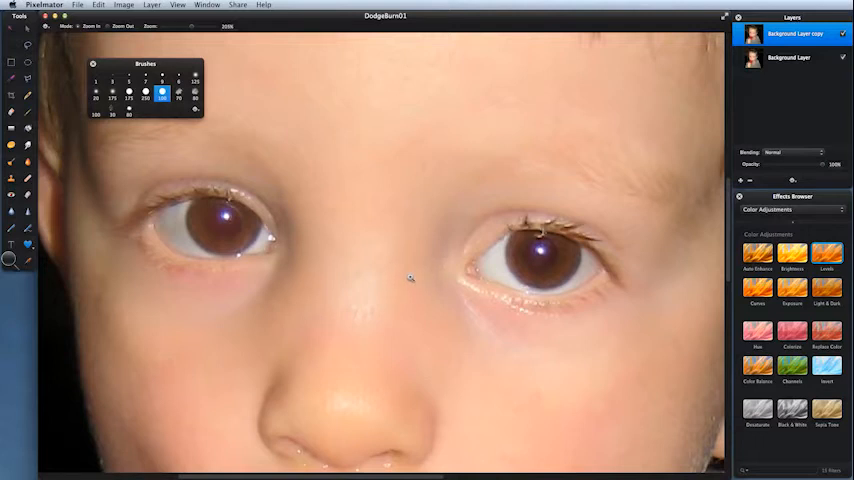
pyautogui.moveTo(156, 244)
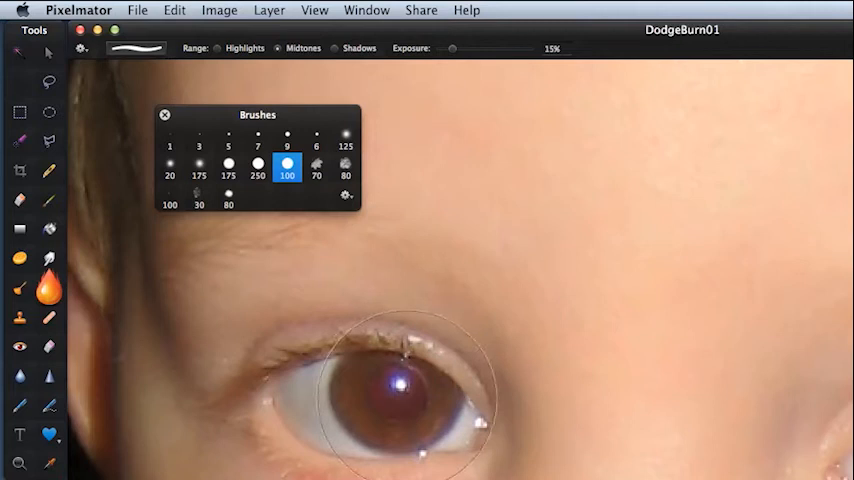
pyautogui.moveTo(276, 184)
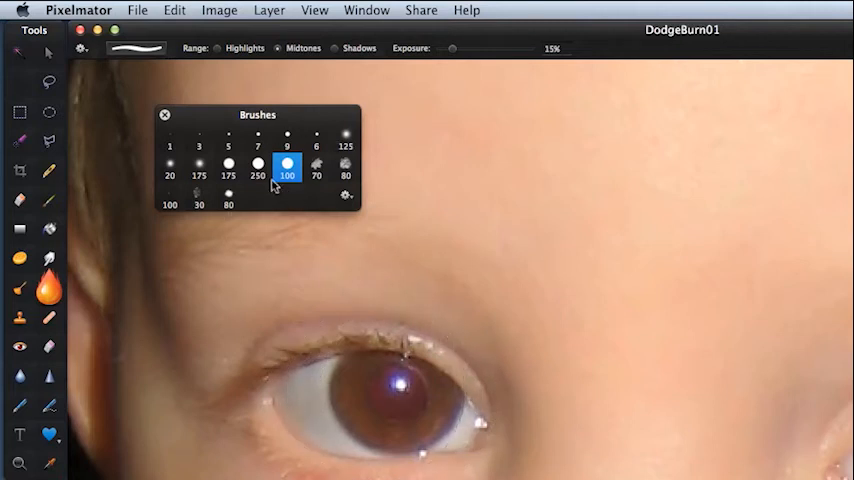
pyautogui.click(344, 140)
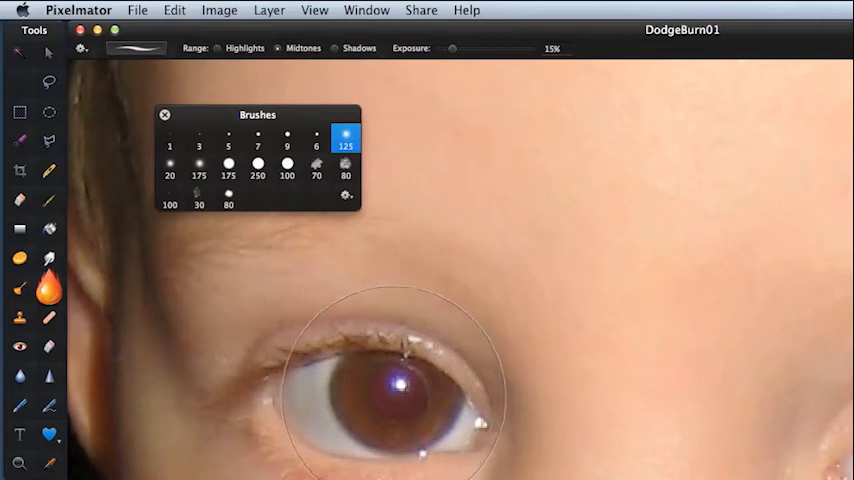
pyautogui.click(344, 136)
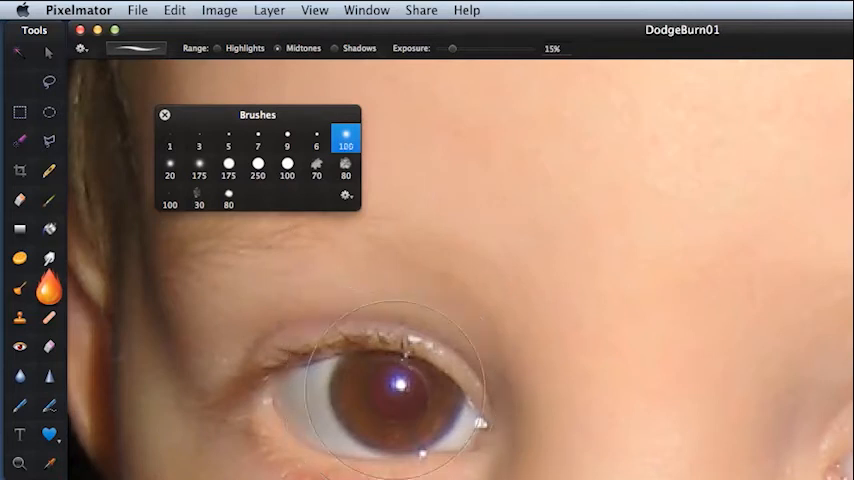
pyautogui.click(344, 144)
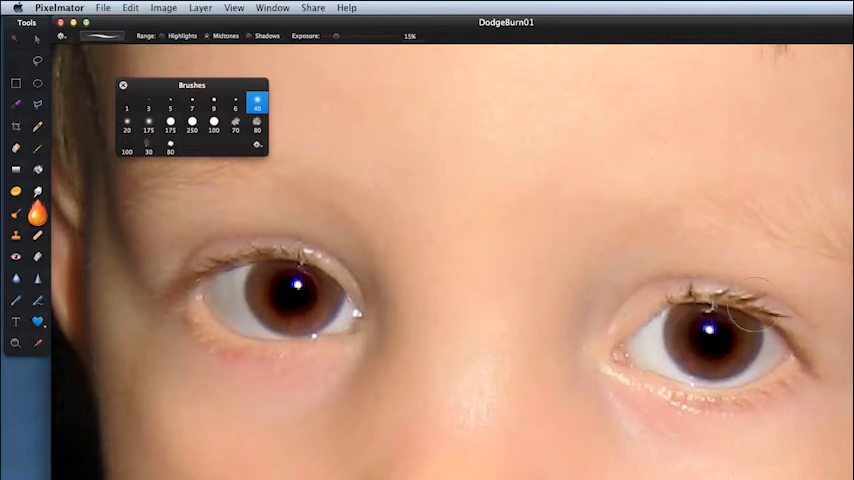
pyautogui.moveTo(740, 300)
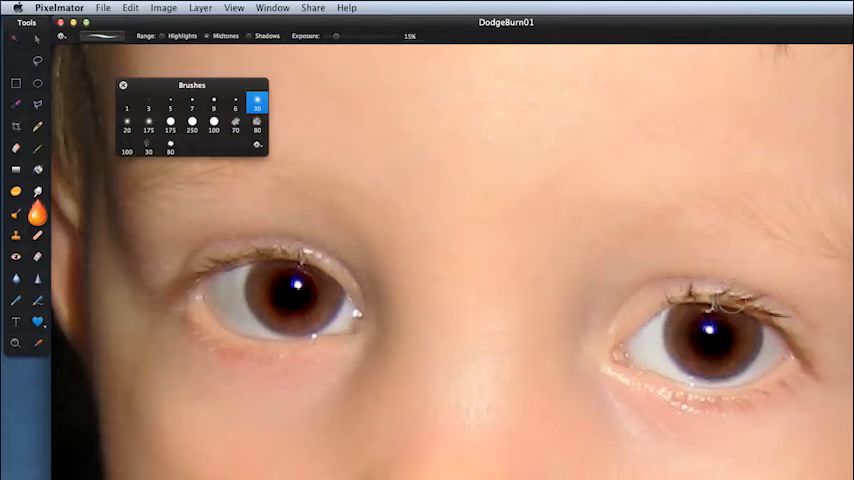
# Step: Switch to the Burn tool to darken parts of the portrait
pyautogui.click(256, 108)
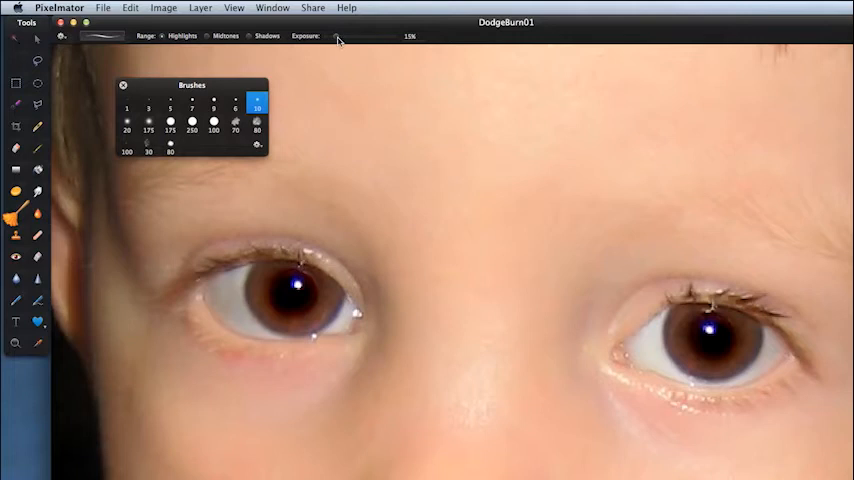
pyautogui.moveTo(336, 36)
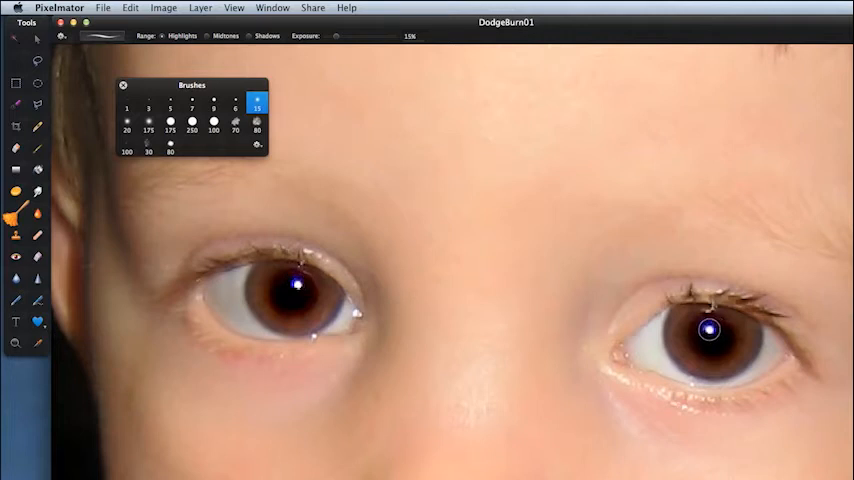
# Step: Restrict the Burn range to Highlights for darkening the irises
pyautogui.click(708, 328)
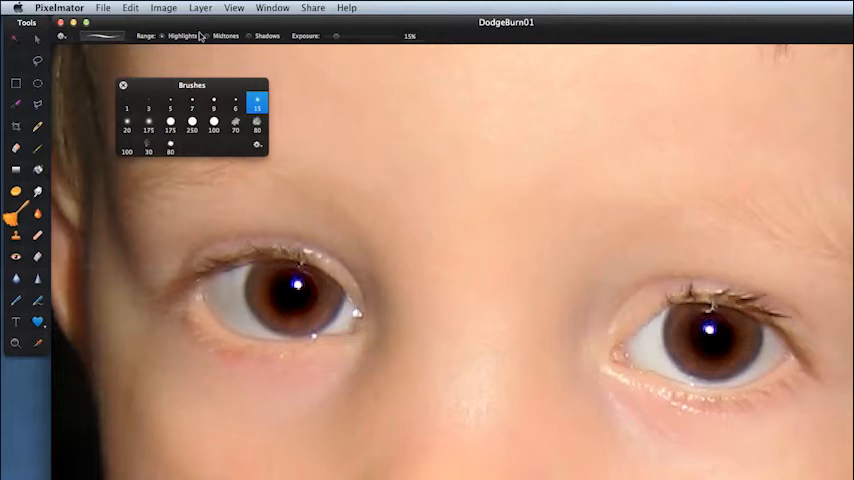
pyautogui.moveTo(296, 284)
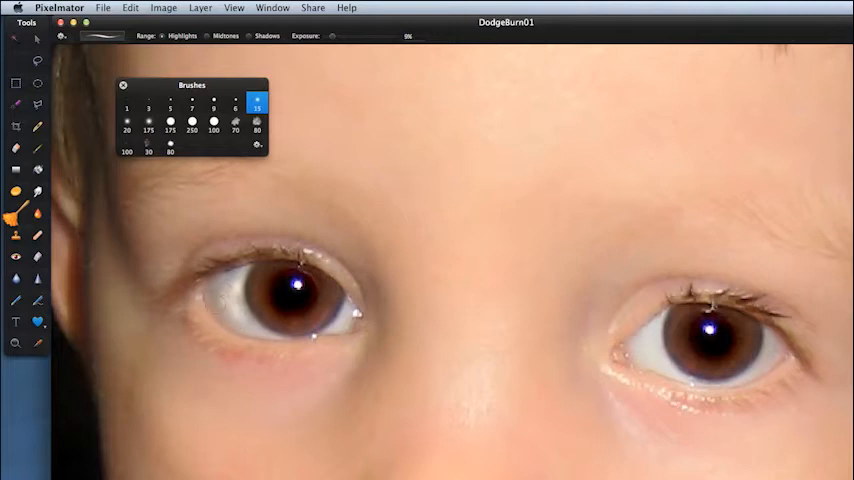
pyautogui.moveTo(644, 340)
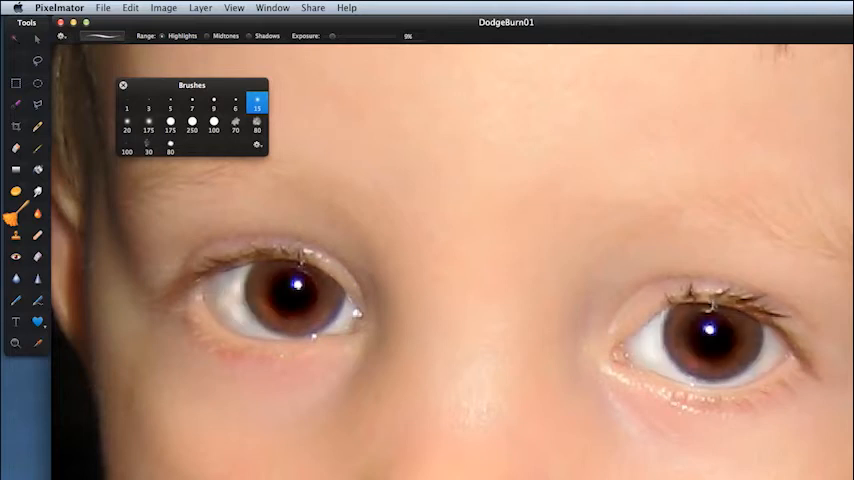
pyautogui.moveTo(96, 356)
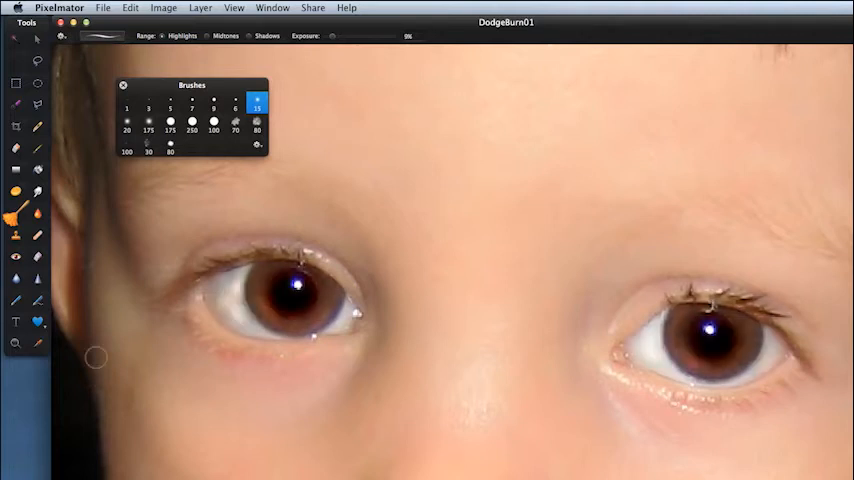
# Step: Pick the Zoom tool to move the view up to the curly hair
pyautogui.click(14, 344)
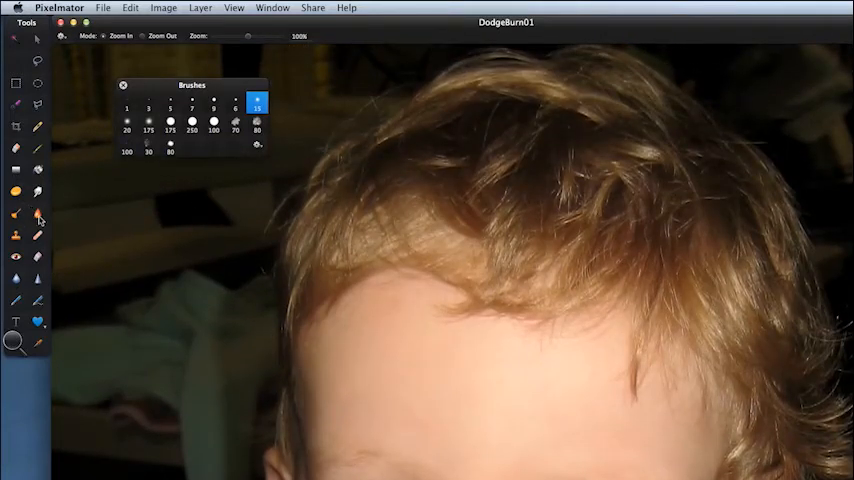
# Step: Switch to the Dodge tool to lighten the hair highlights
pyautogui.click(14, 212)
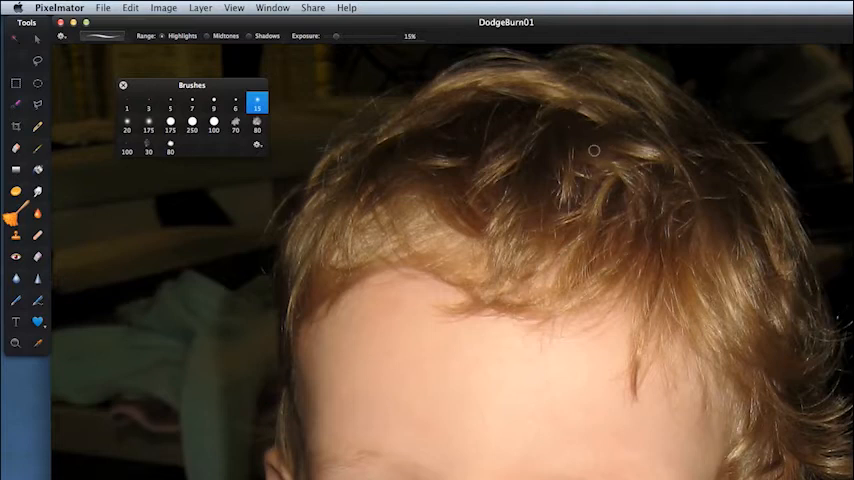
pyautogui.moveTo(594, 158)
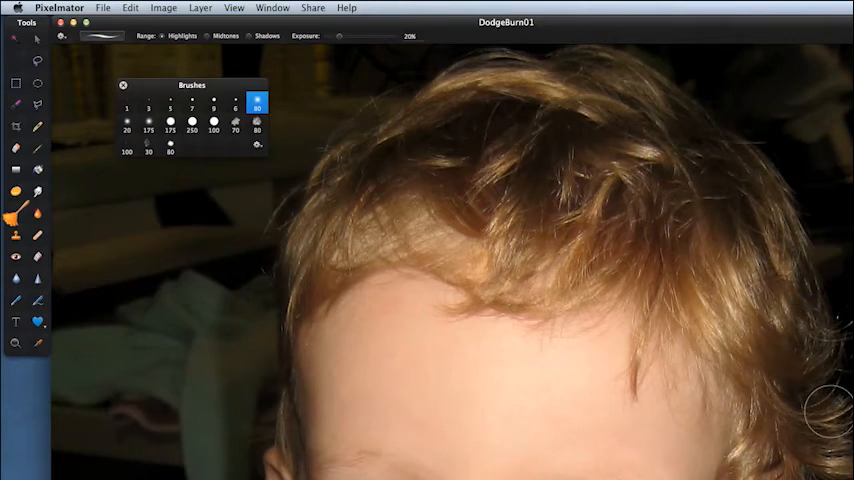
pyautogui.moveTo(670, 256)
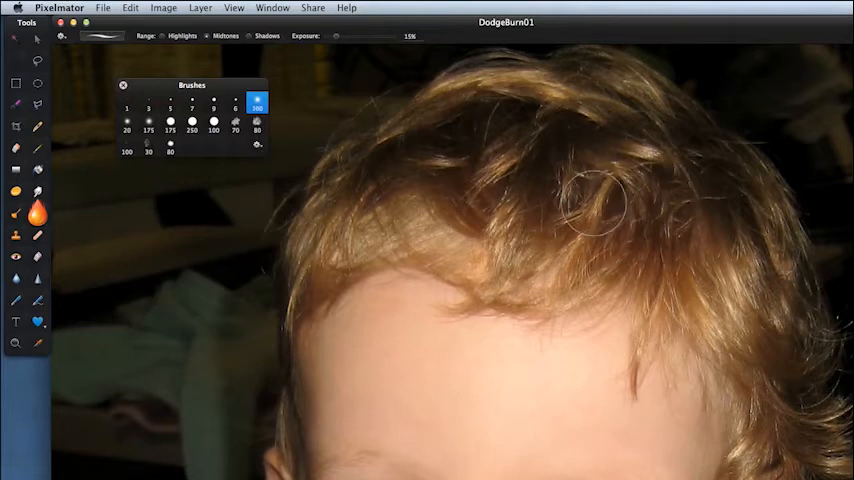
pyautogui.moveTo(512, 112)
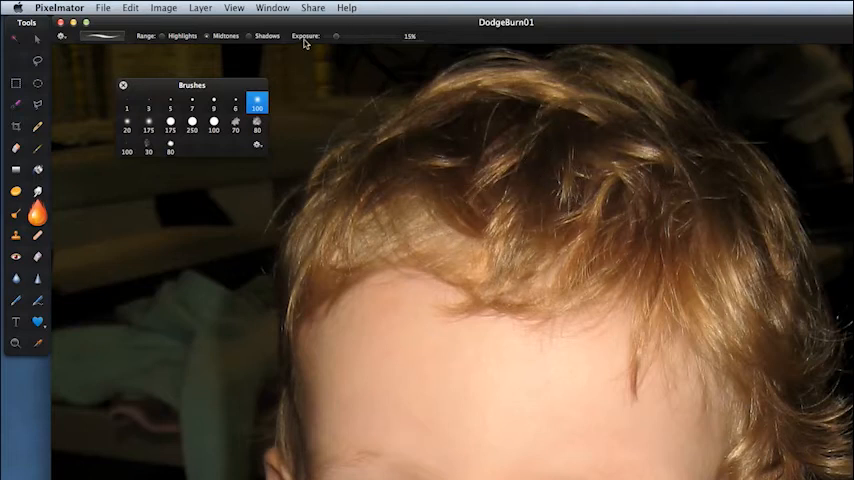
pyautogui.moveTo(520, 190)
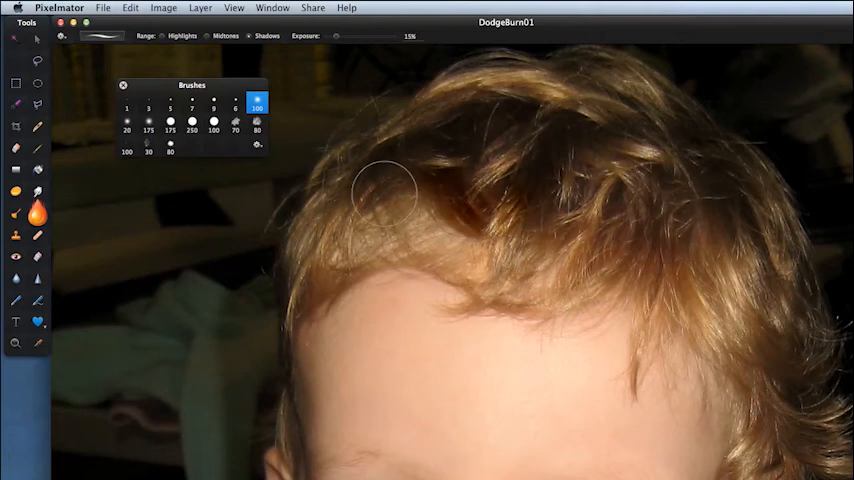
pyautogui.moveTo(590, 356)
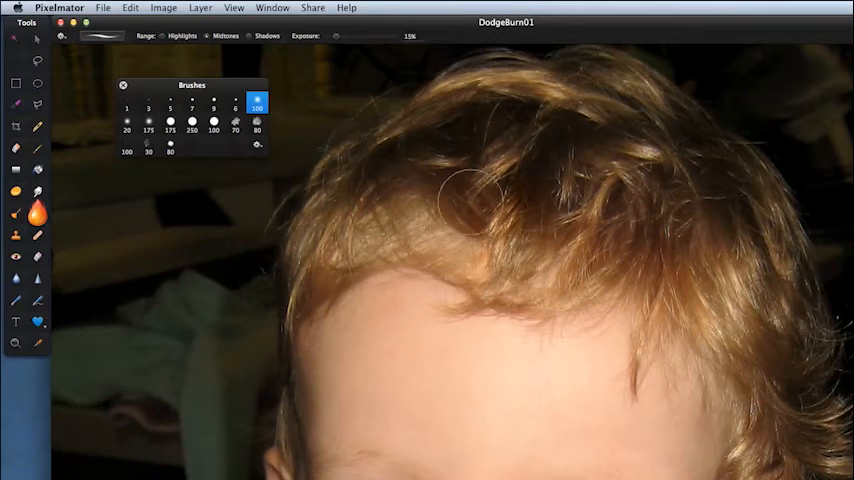
pyautogui.moveTo(400, 184)
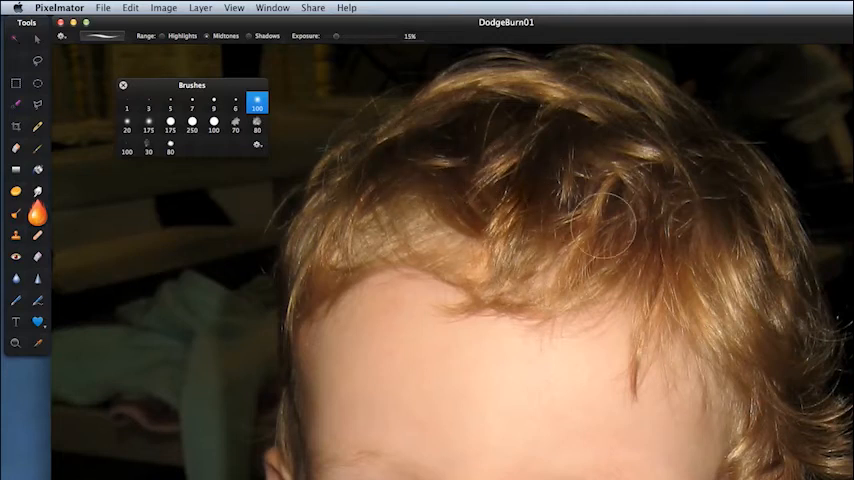
pyautogui.moveTo(770, 264)
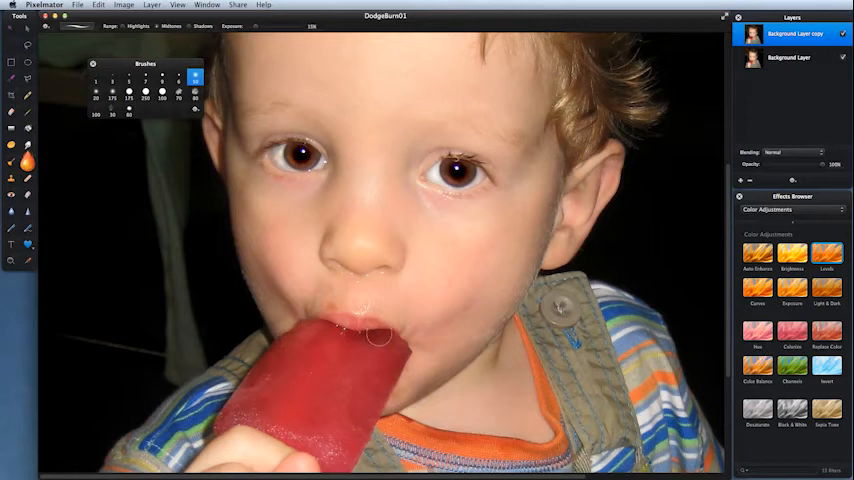
pyautogui.moveTo(370, 340)
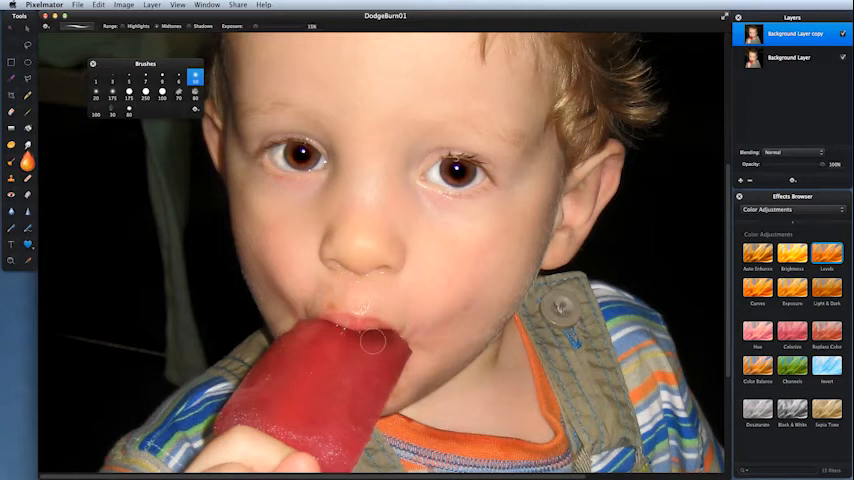
pyautogui.moveTo(390, 364)
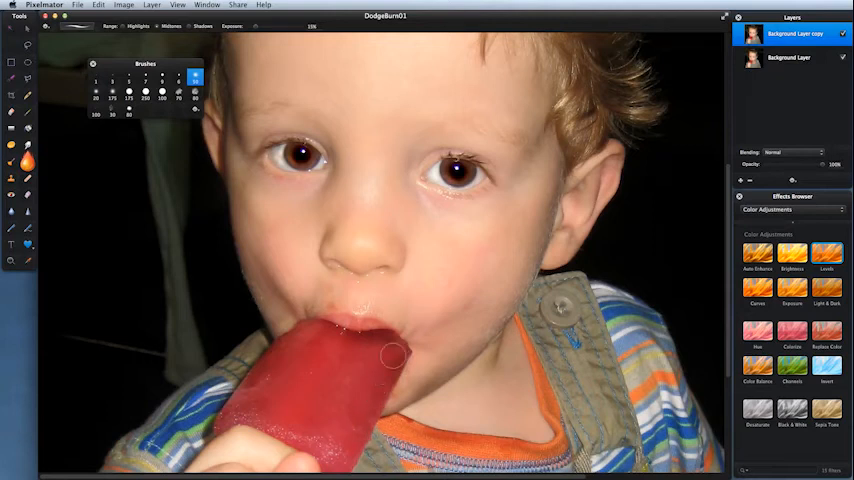
pyautogui.moveTo(276, 354)
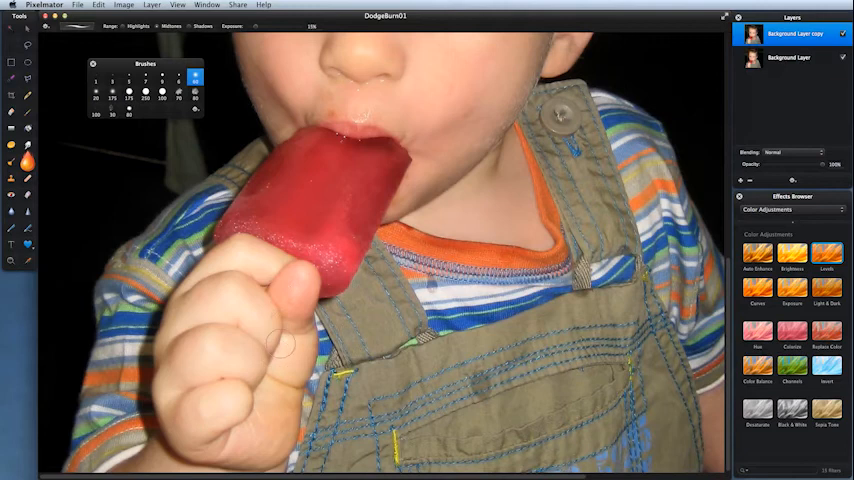
pyautogui.moveTo(184, 330)
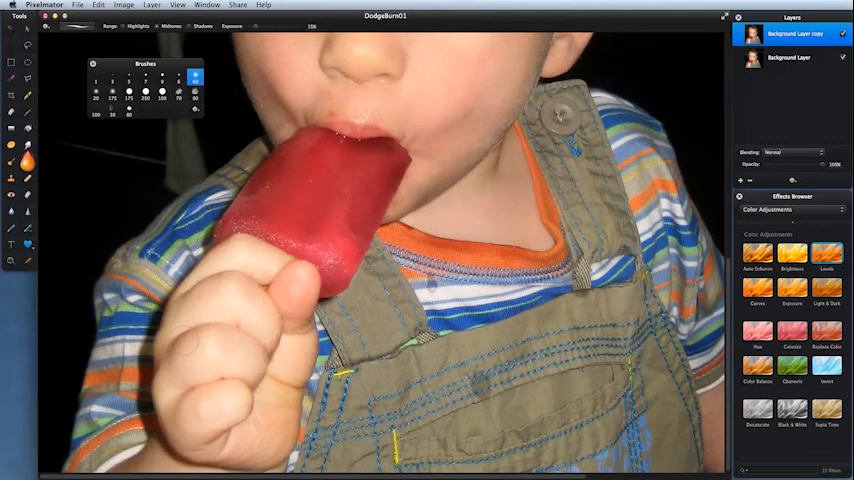
# Step: Burn over the red popsicle area to deepen its tone
pyautogui.click(258, 230)
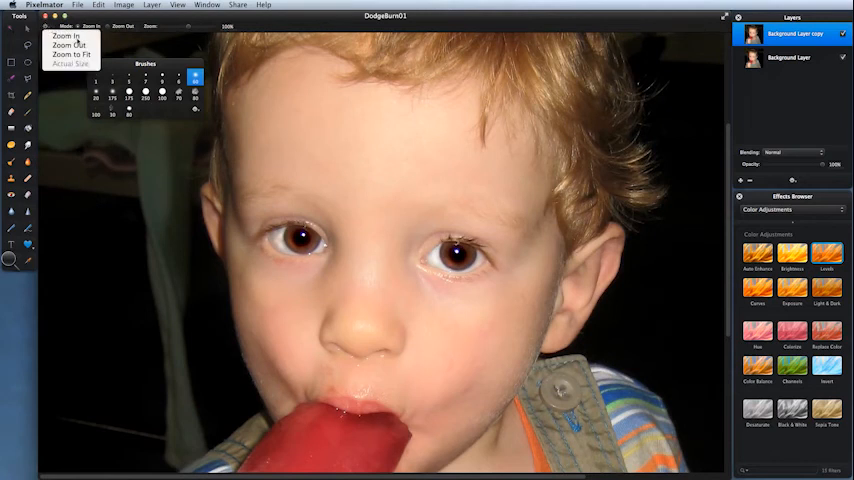
pyautogui.moveTo(72, 52)
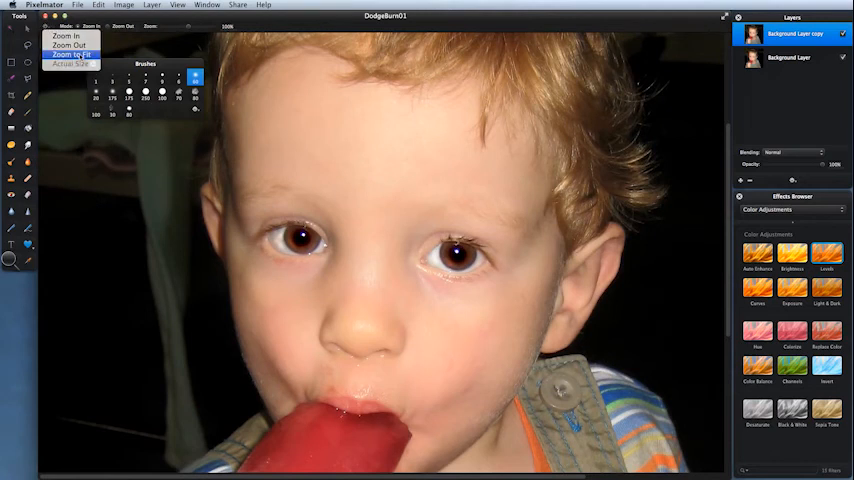
# Step: Fit the whole edited portrait in the window with Zoom to Fit
pyautogui.click(68, 52)
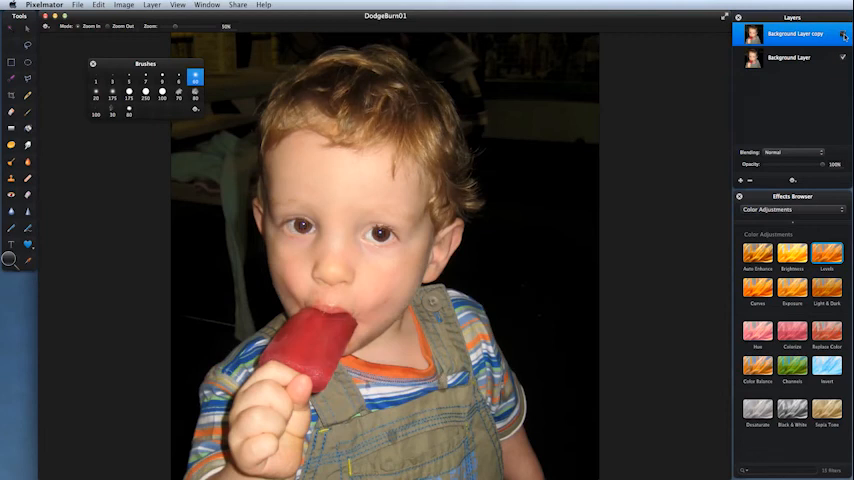
pyautogui.moveTo(544, 218)
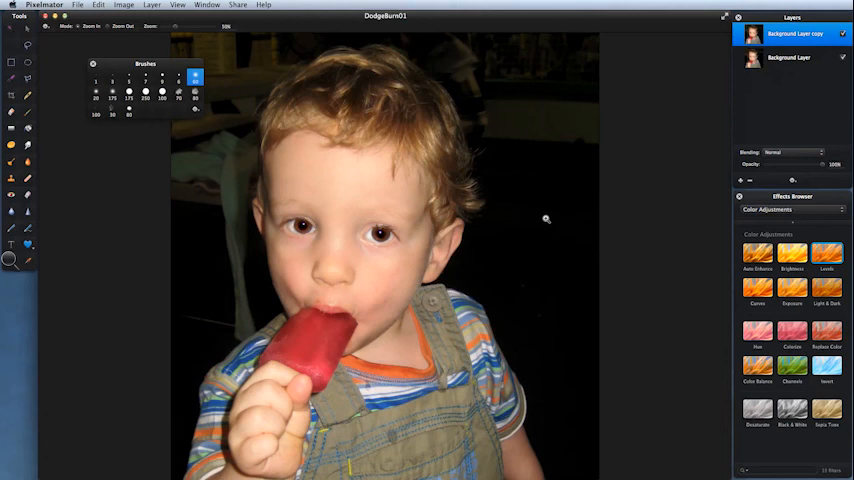